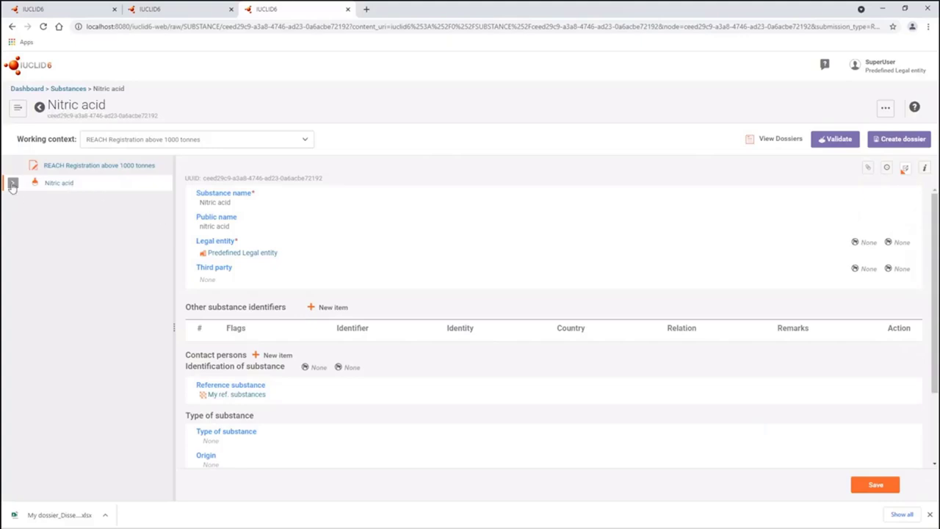
- Expand Nitric acid, 7 Toxicological information and 7.5 Repeated dose toxicity in the navigation tree
left_click(12, 183)
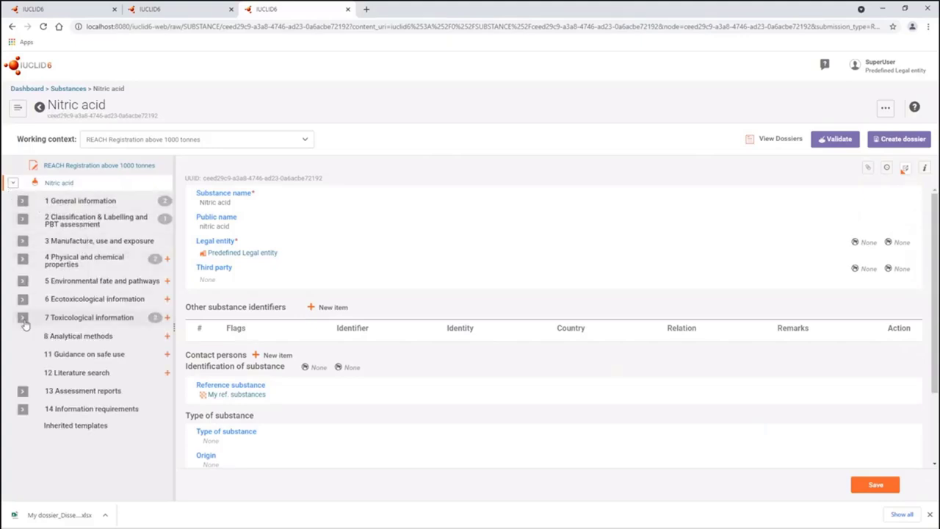
left_click(23, 320)
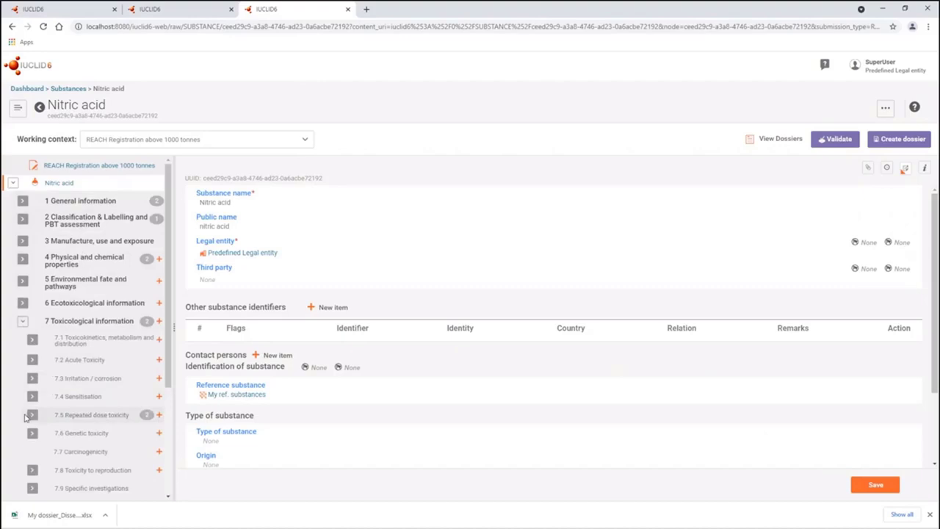
left_click(32, 415)
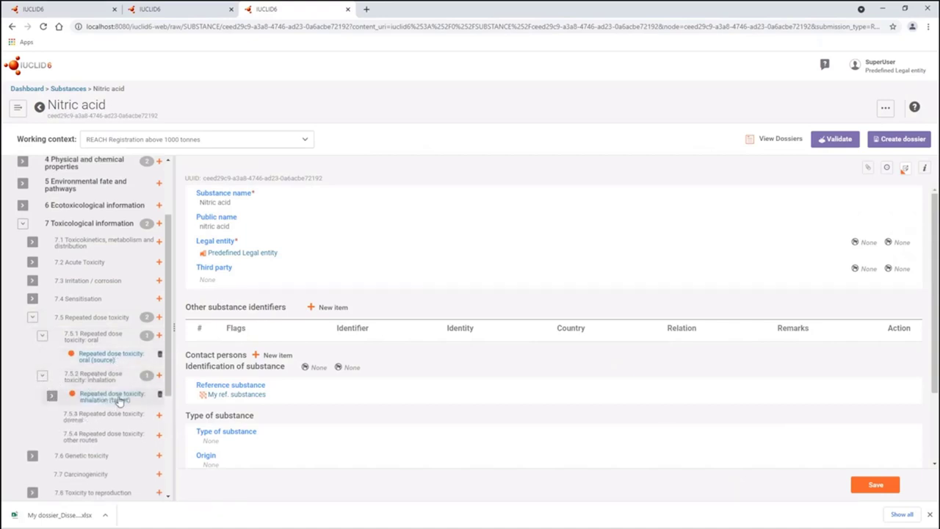
- Show the 'Repeated dose toxicity: inhalation (target)' record scrolled down to its Cross-reference table
left_click(110, 397)
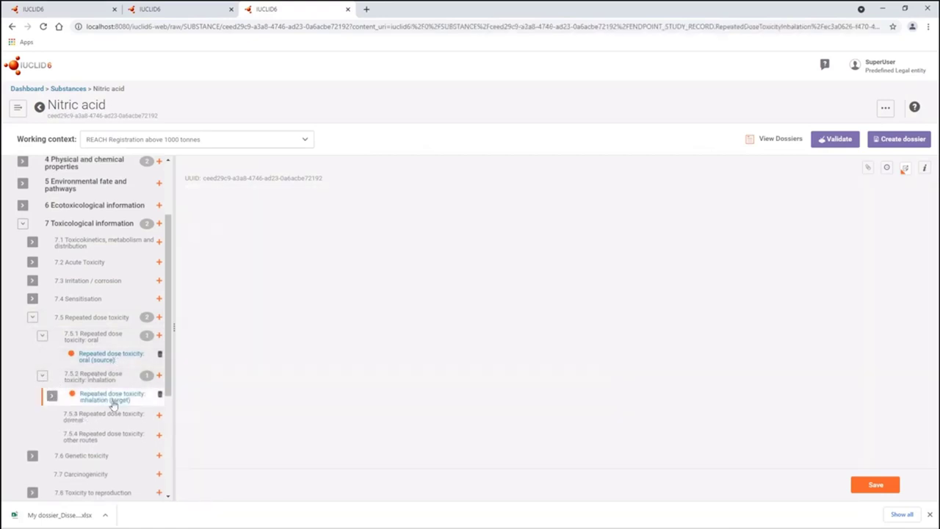
left_click(112, 396)
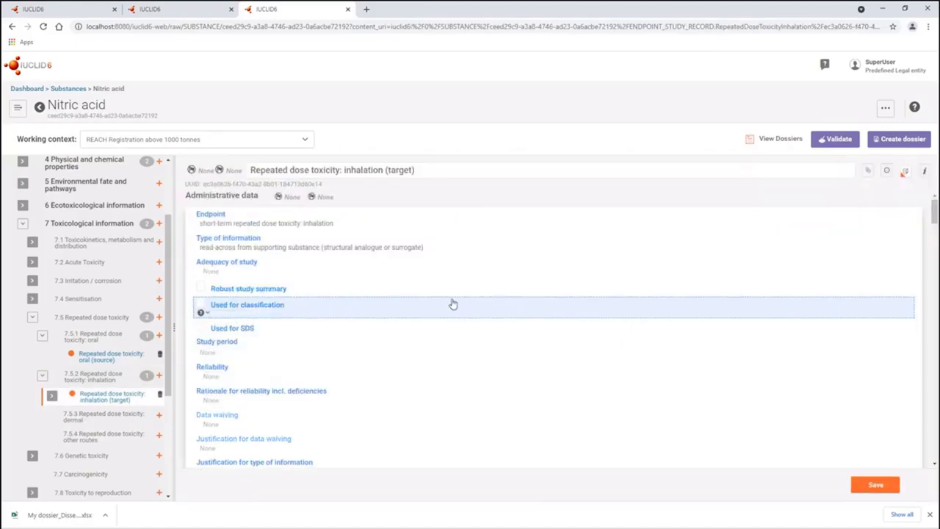
scroll("down", 3)
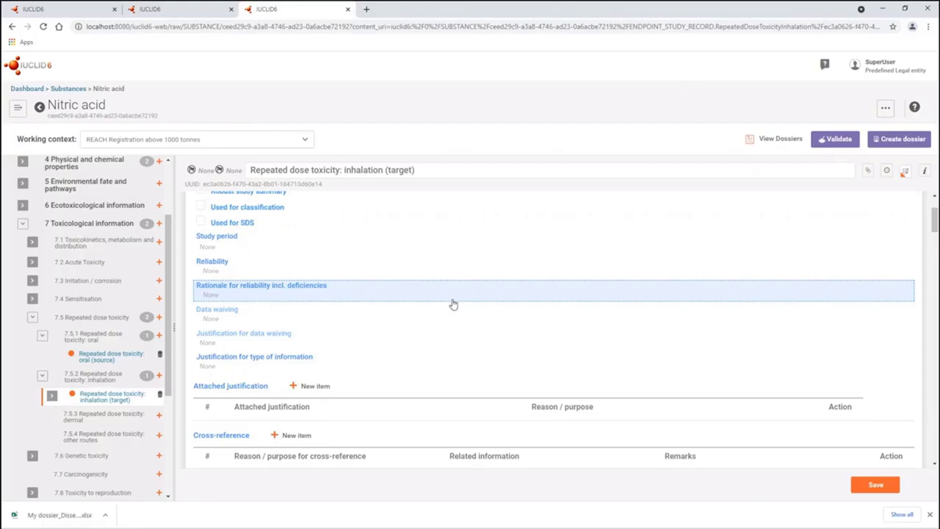
mouse_move(456, 306)
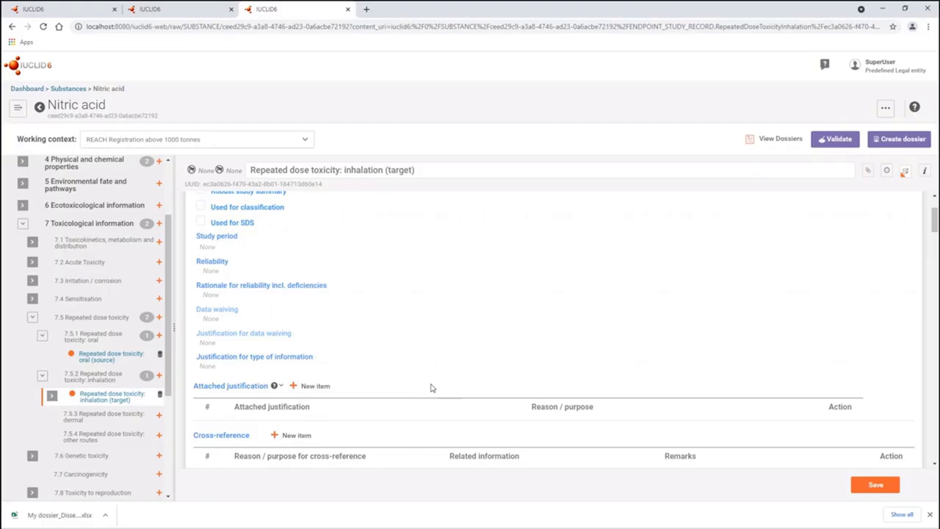
scroll("down", 3)
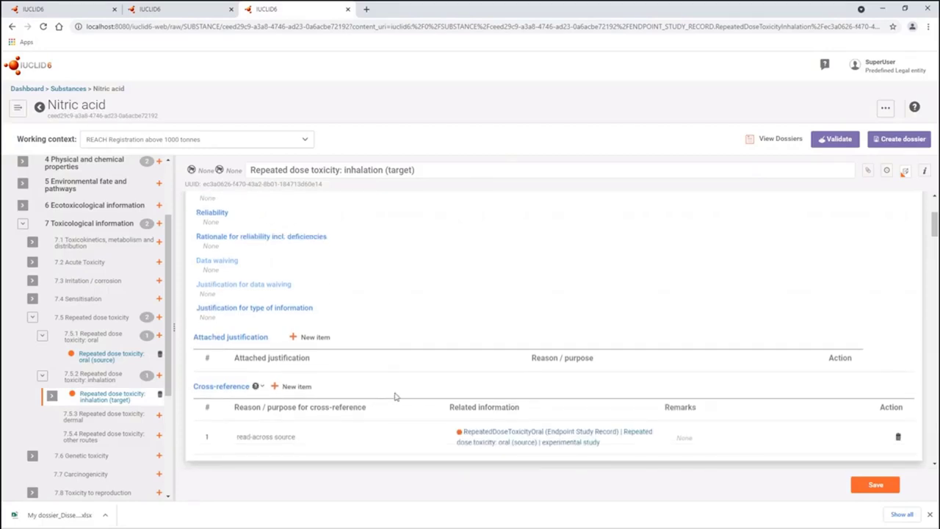
mouse_move(416, 420)
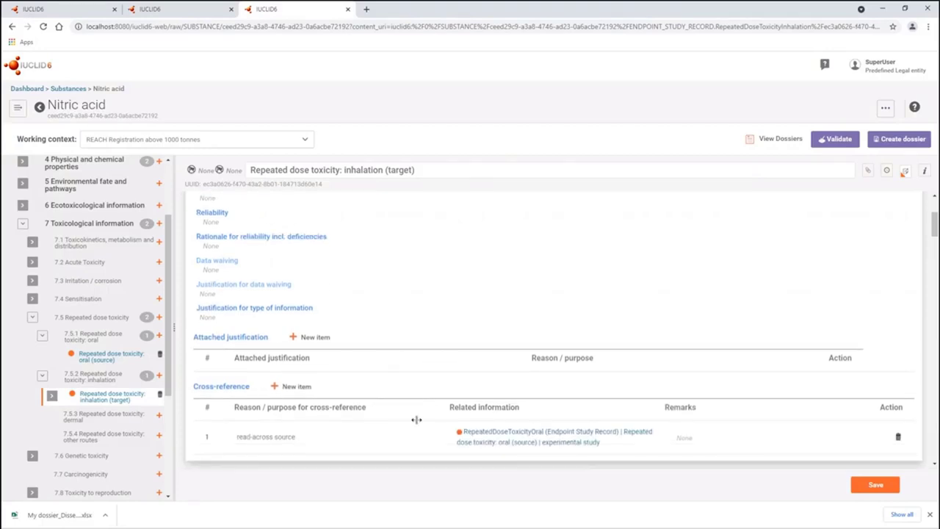
scroll("down", 3)
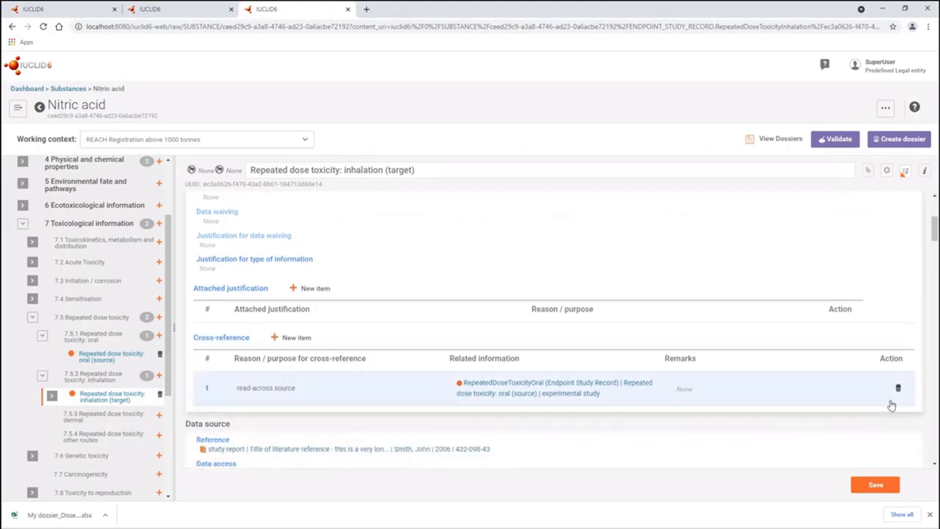
- Remove the read-across source cross-reference row and add a new cross-reference item
left_click(897, 388)
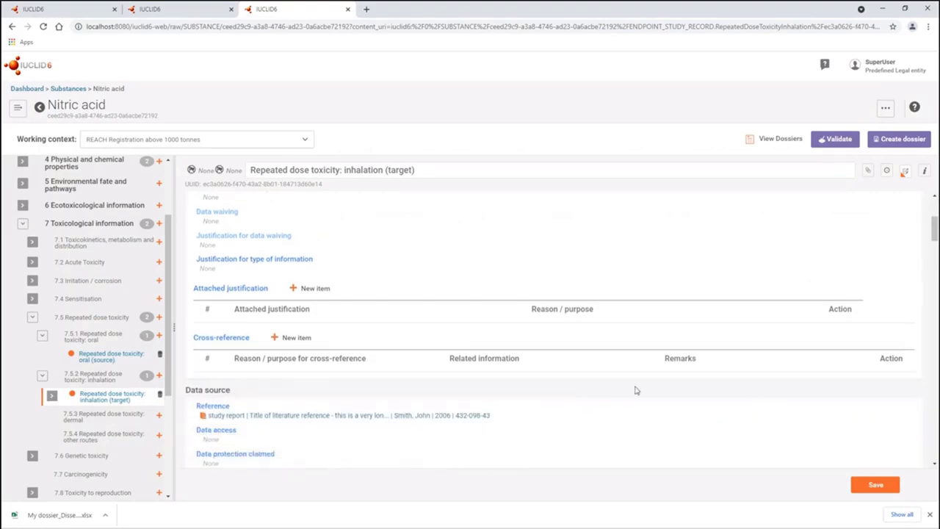
left_click(296, 337)
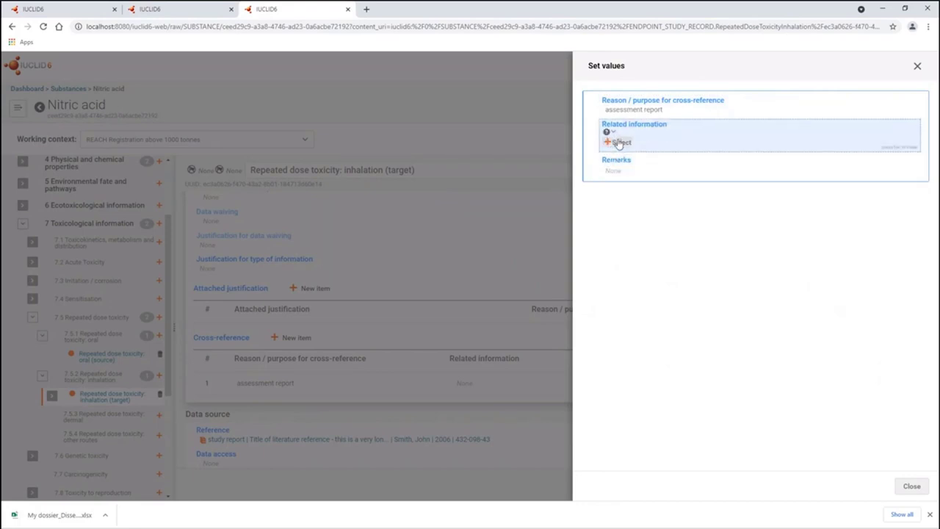
- Bring up the Select existing document list for the new entry's Related information
left_click(618, 142)
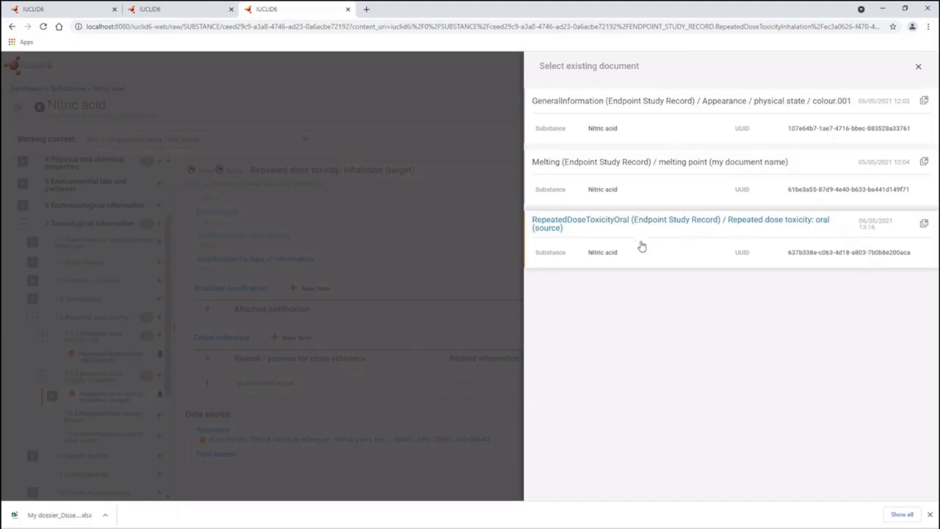
mouse_move(663, 241)
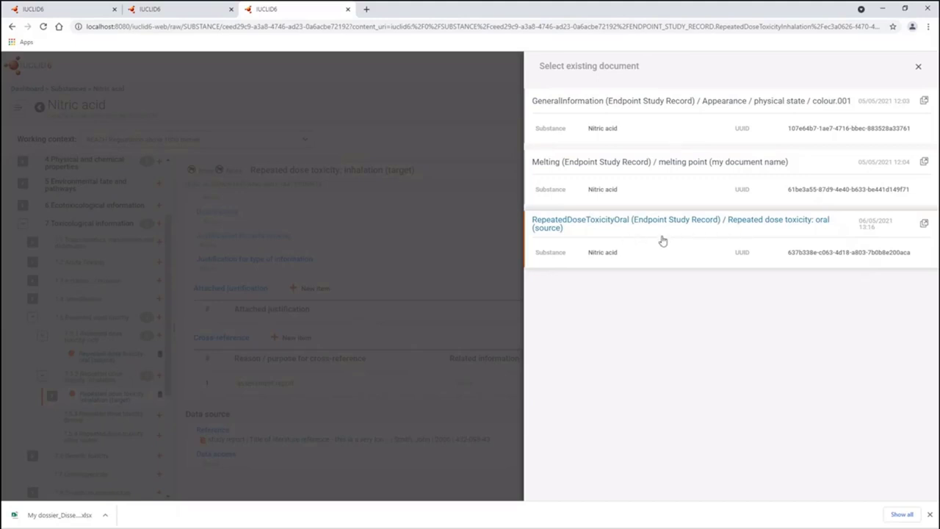
mouse_move(706, 253)
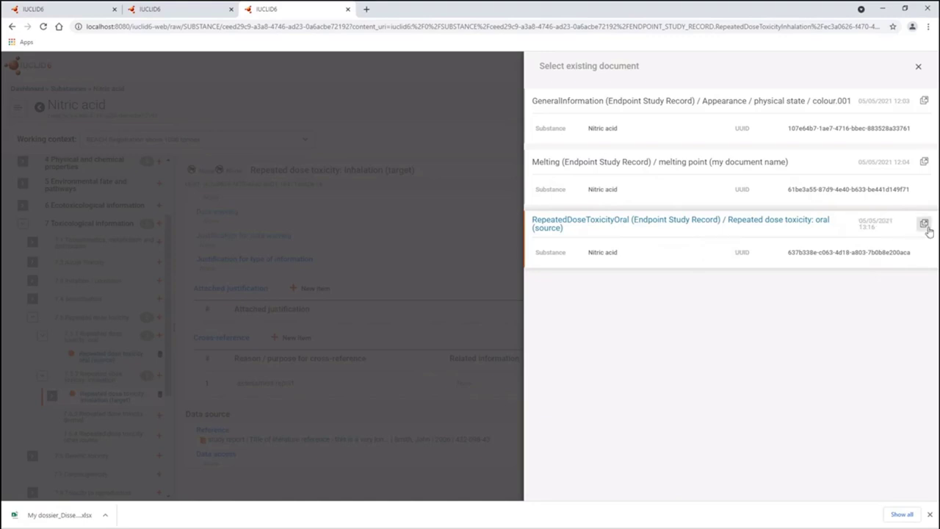
mouse_move(926, 232)
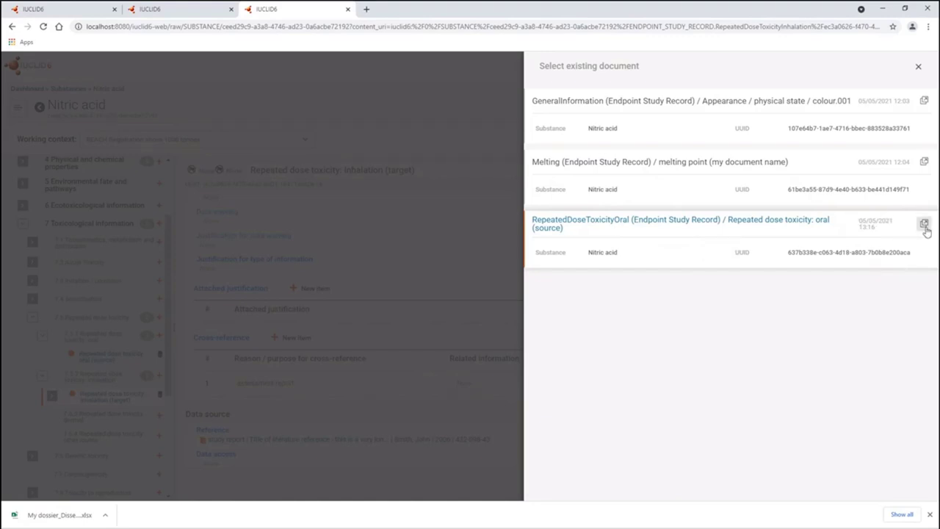
left_click(924, 223)
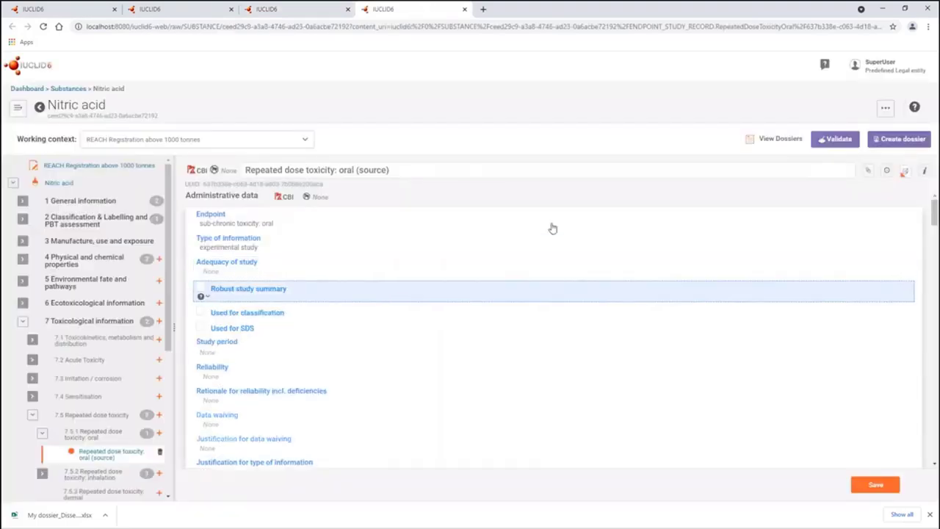
mouse_move(459, 289)
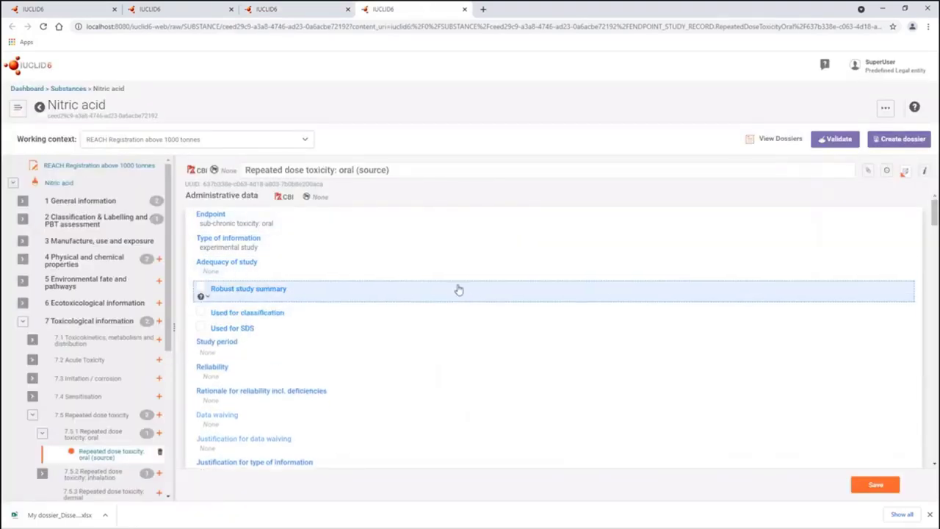
scroll("down", 3)
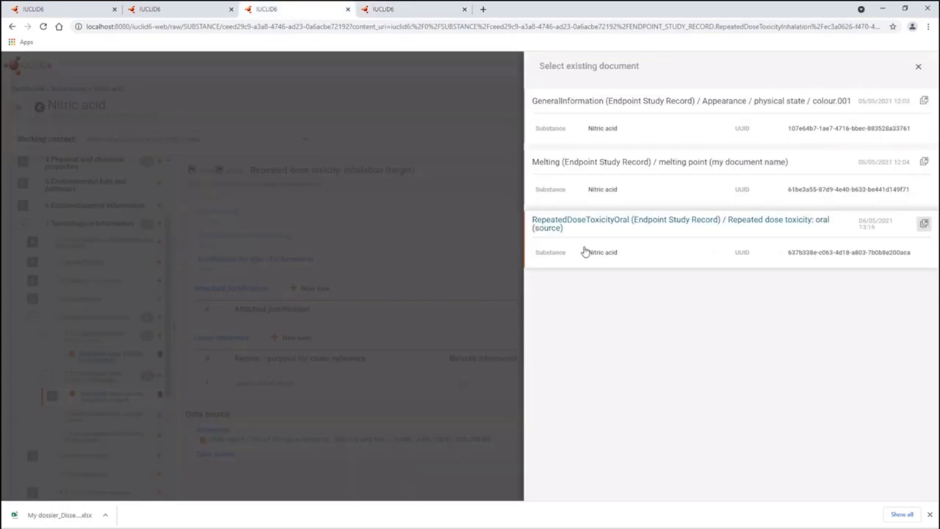
mouse_move(565, 230)
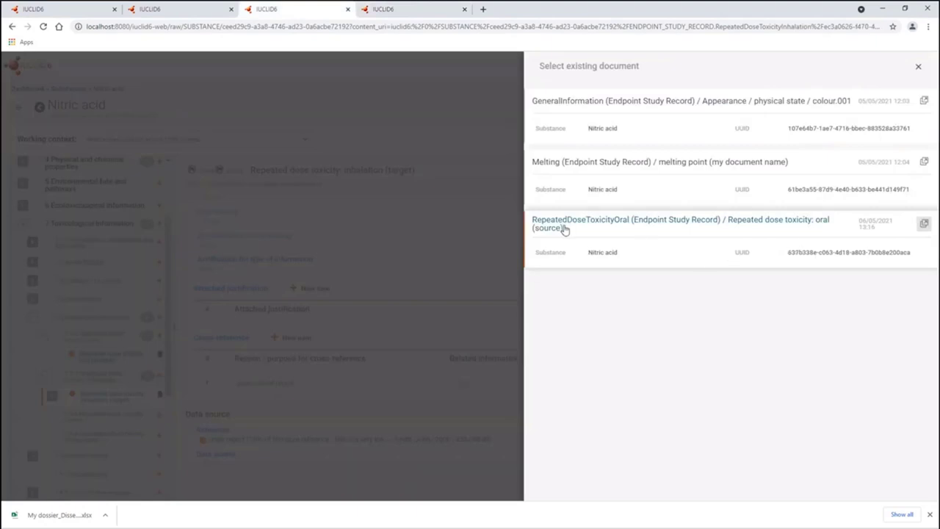
- Link the RepeatedDoseToxicityOral (source) record as related information and close the Set values panel
left_click(679, 223)
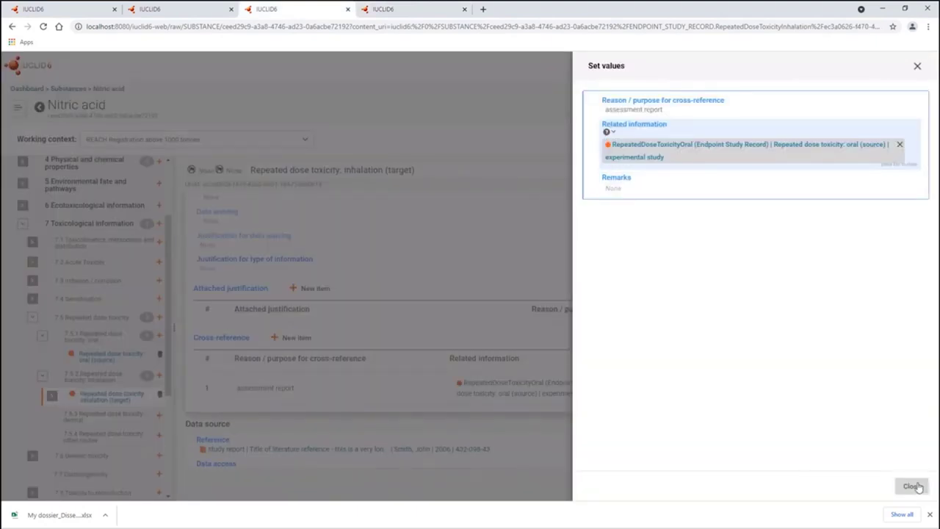
left_click(911, 486)
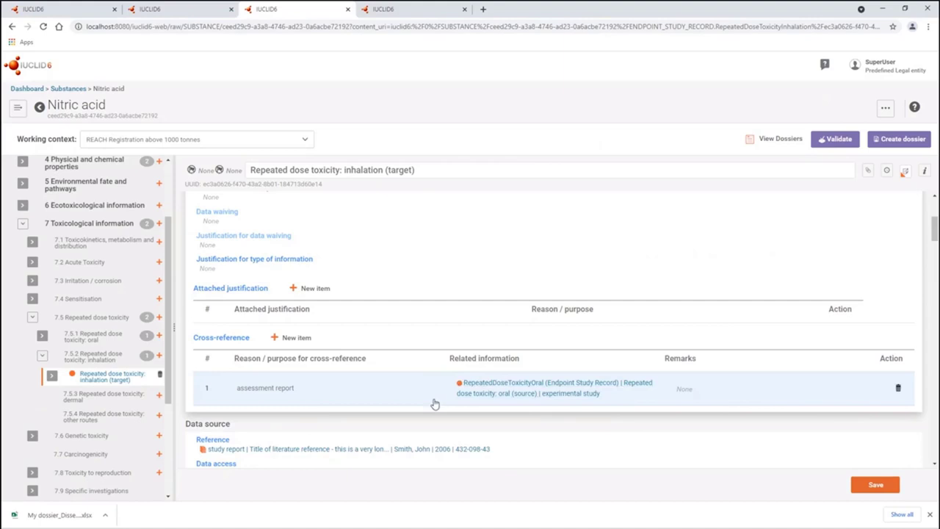
mouse_move(448, 399)
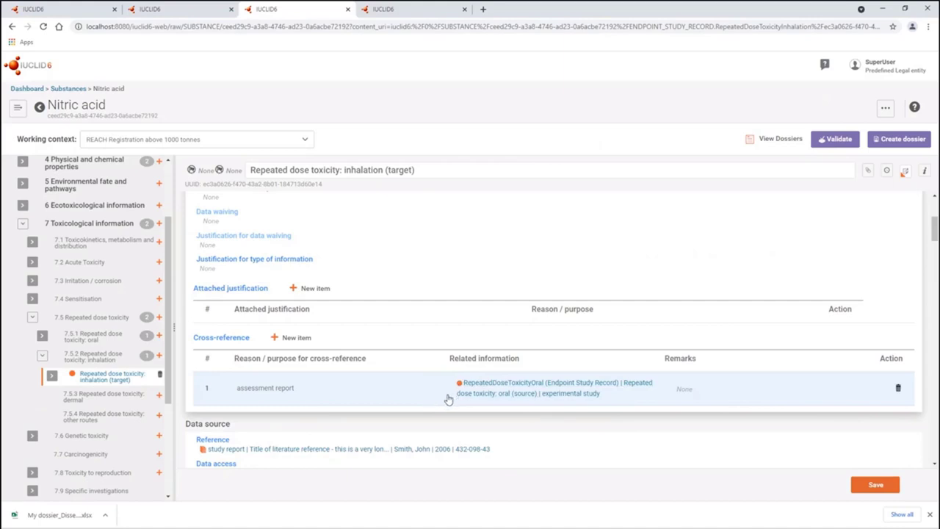
mouse_move(496, 409)
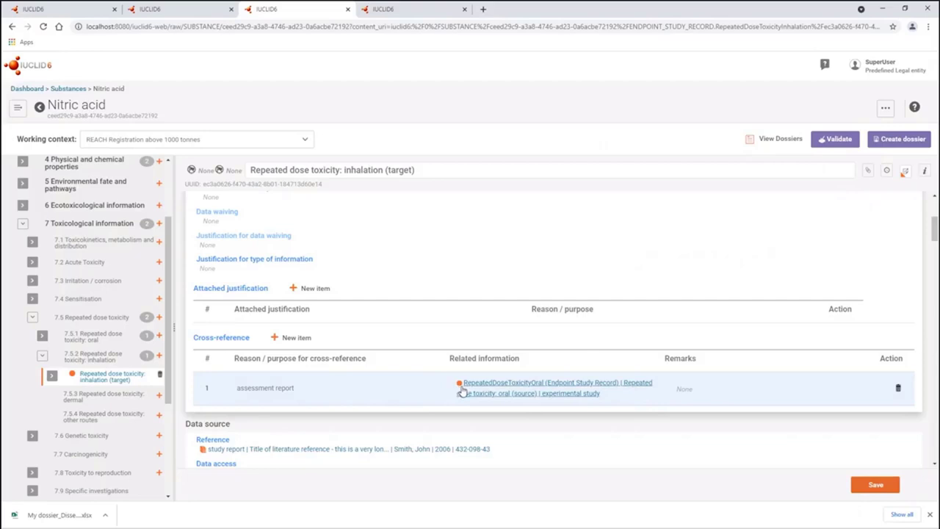
mouse_move(543, 393)
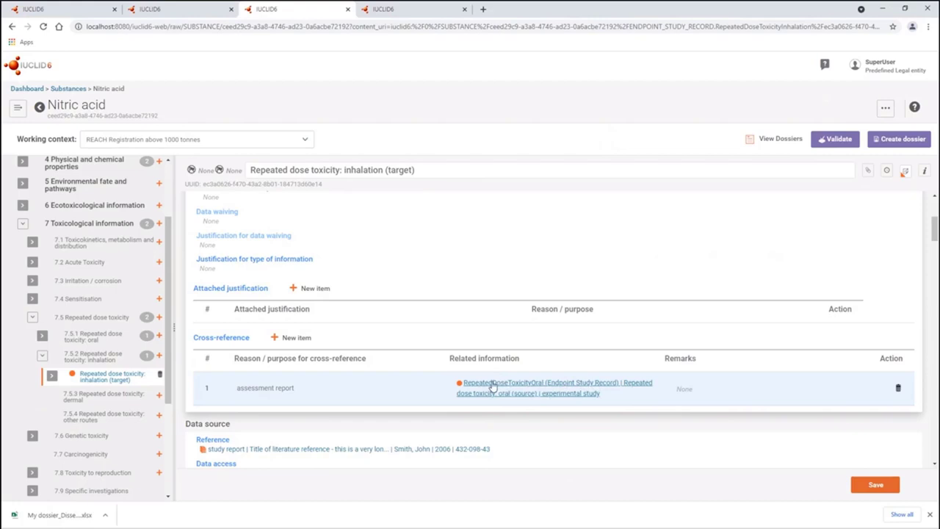
mouse_move(562, 388)
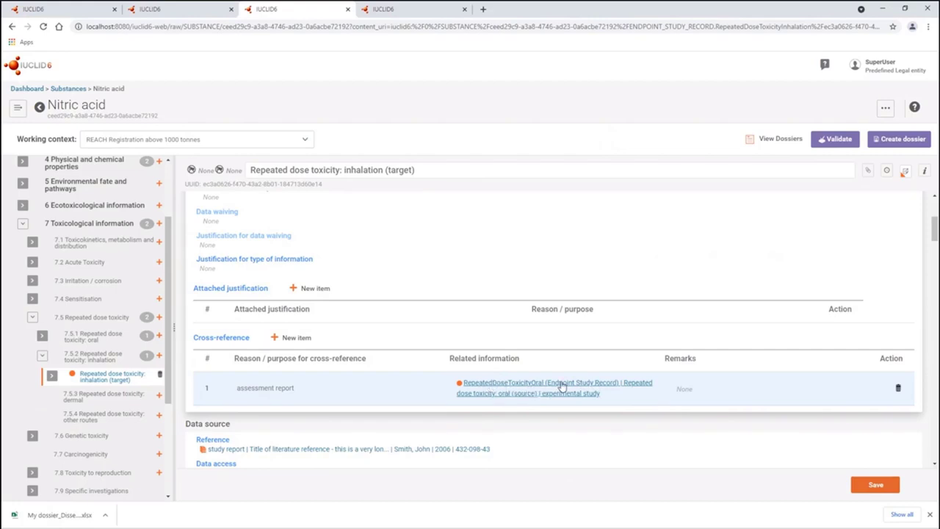
mouse_move(601, 388)
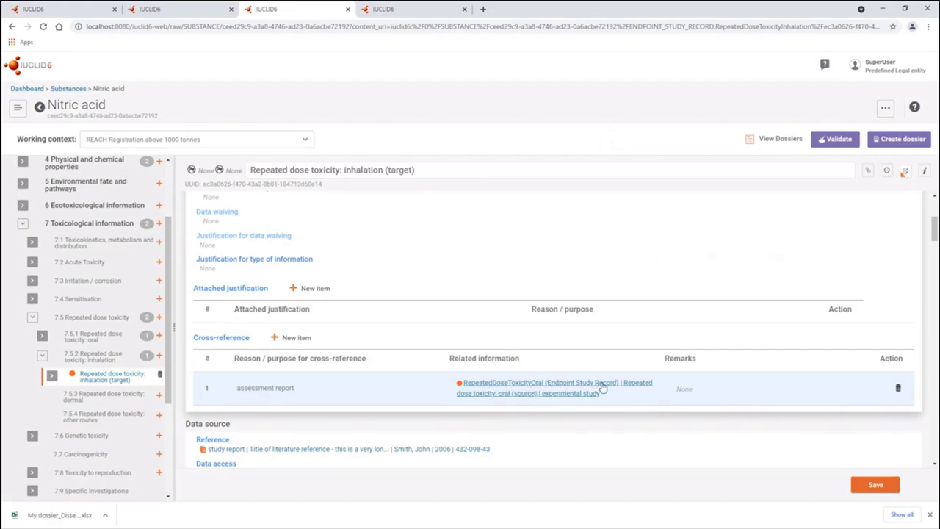
mouse_move(641, 389)
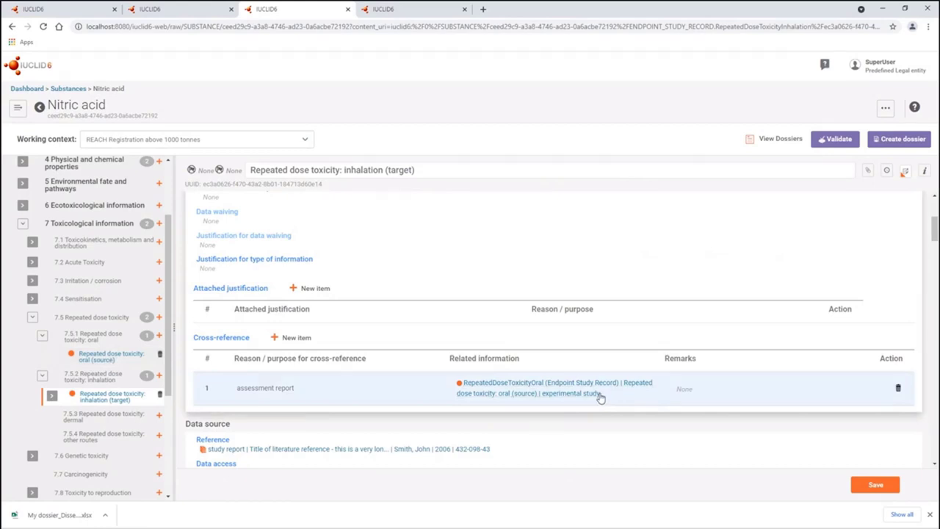
mouse_move(592, 403)
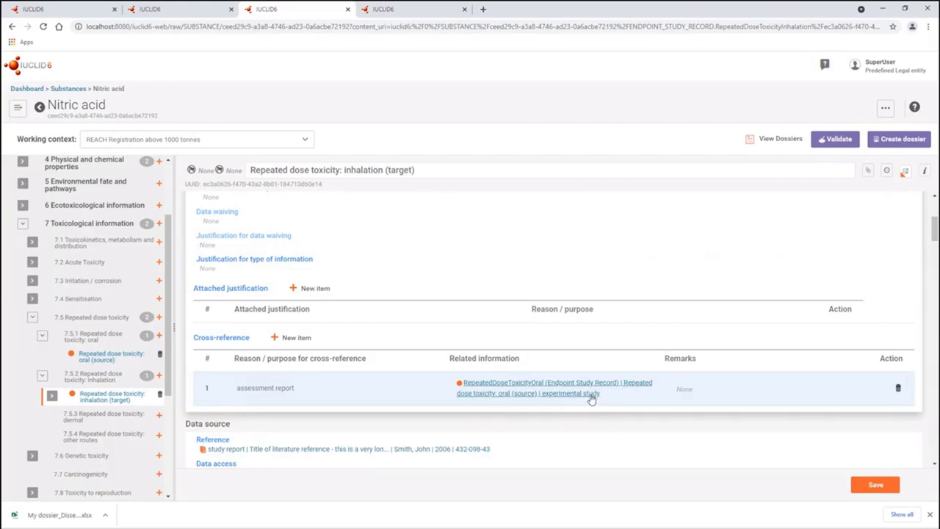
mouse_move(583, 400)
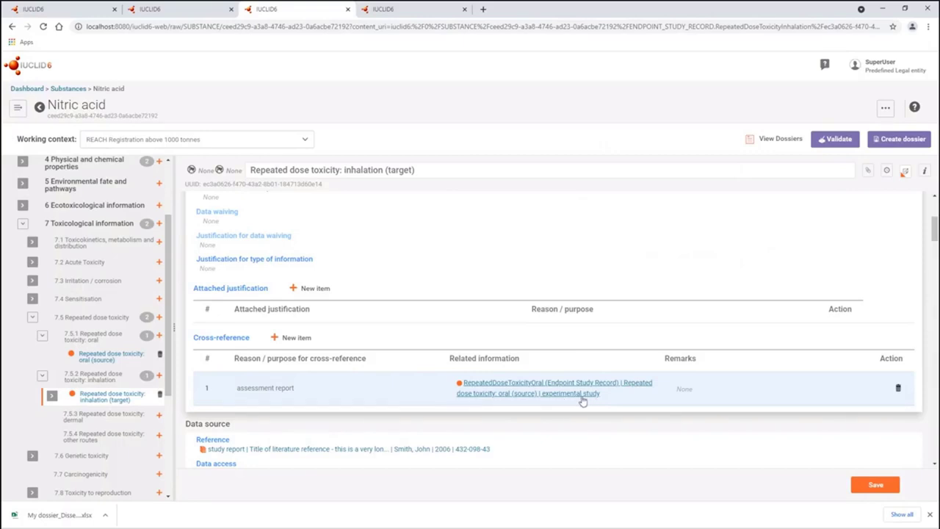
mouse_move(586, 403)
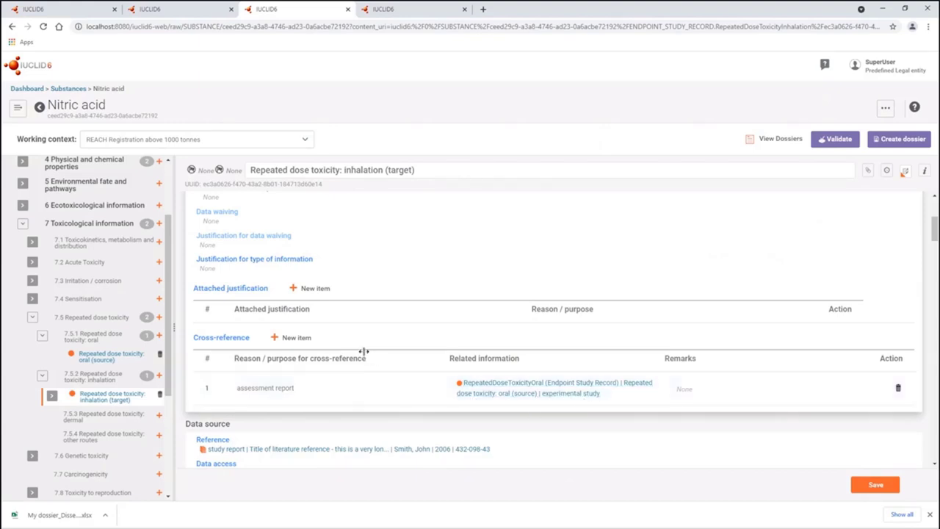
mouse_move(376, 318)
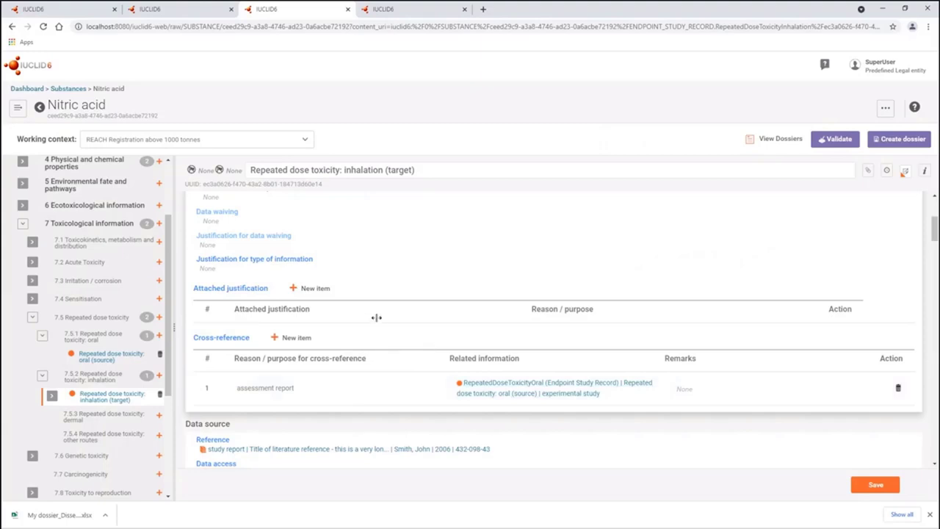
- Scroll to Materials and methods showing the three test guidelines, including OECD 412 and OECD 452
scroll("down", 3)
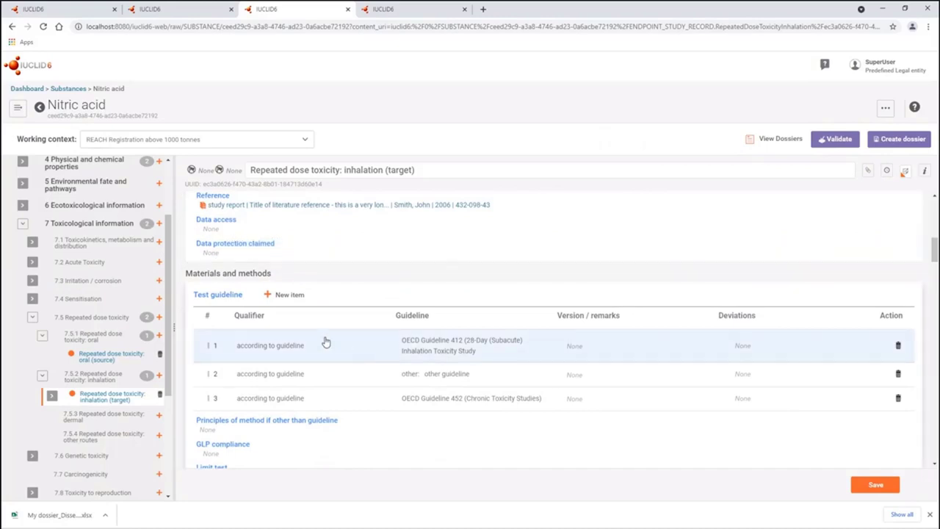
mouse_move(285, 373)
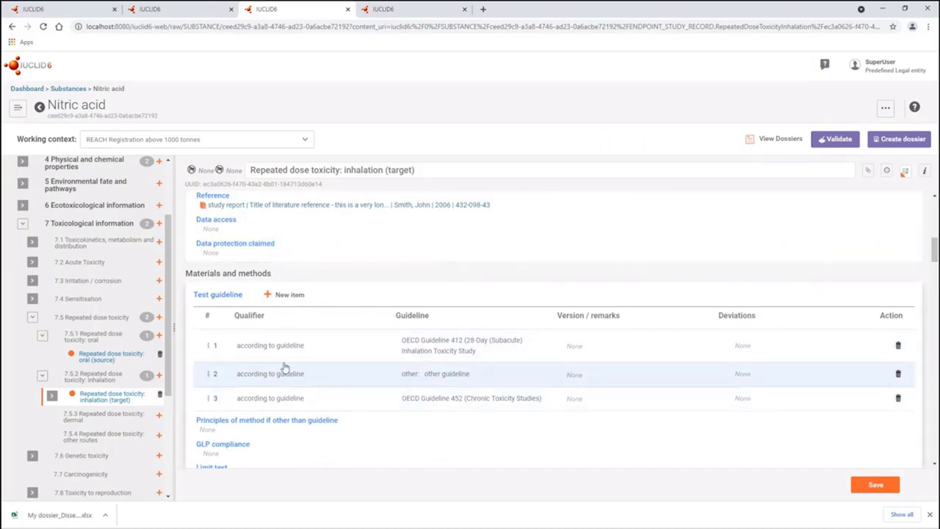